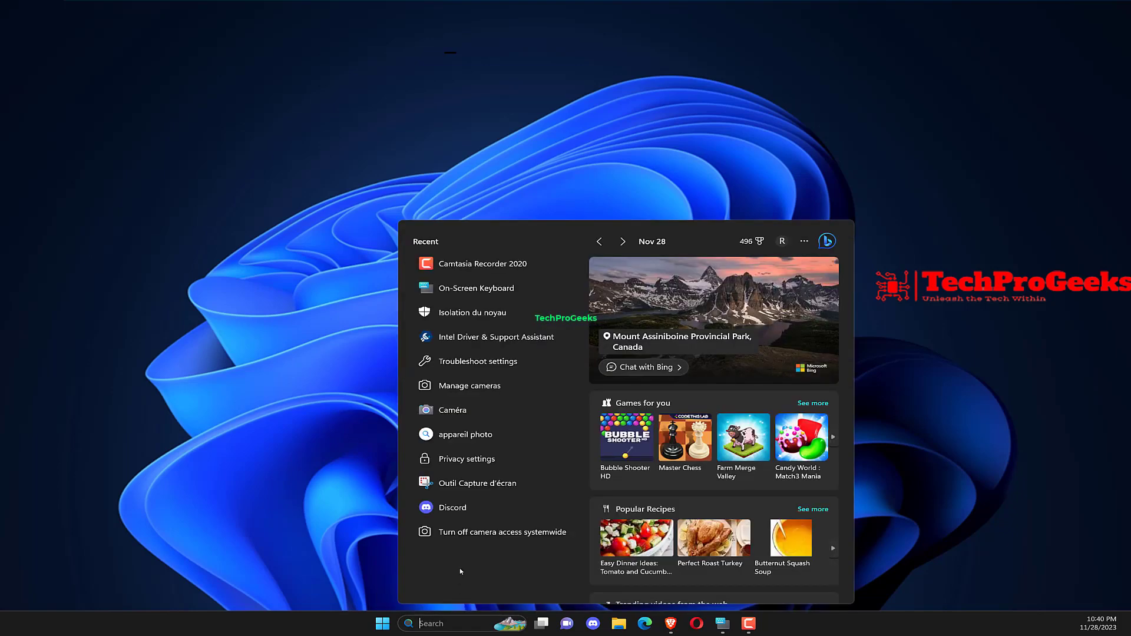
# Step: Search the Start menu for CMD to reach Command Prompt as administrator
pyautogui.write('CMD')
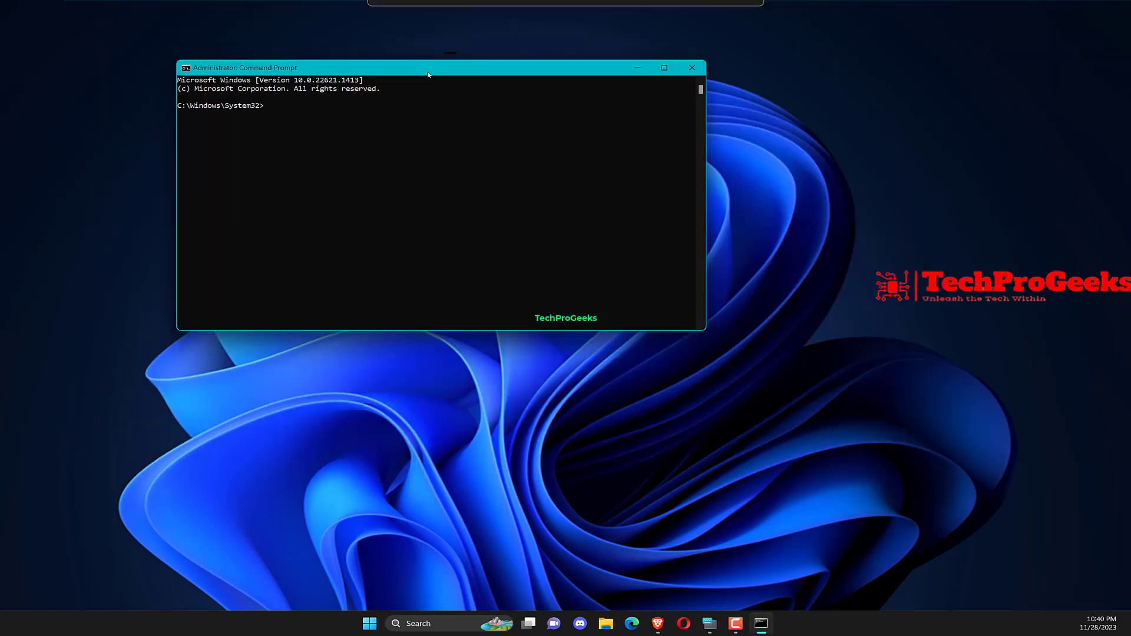
# Step: Run the System File Checker scan with sfc /scannow in Command Prompt
pyautogui.moveTo(428, 68); pyautogui.dragTo(416, 86)
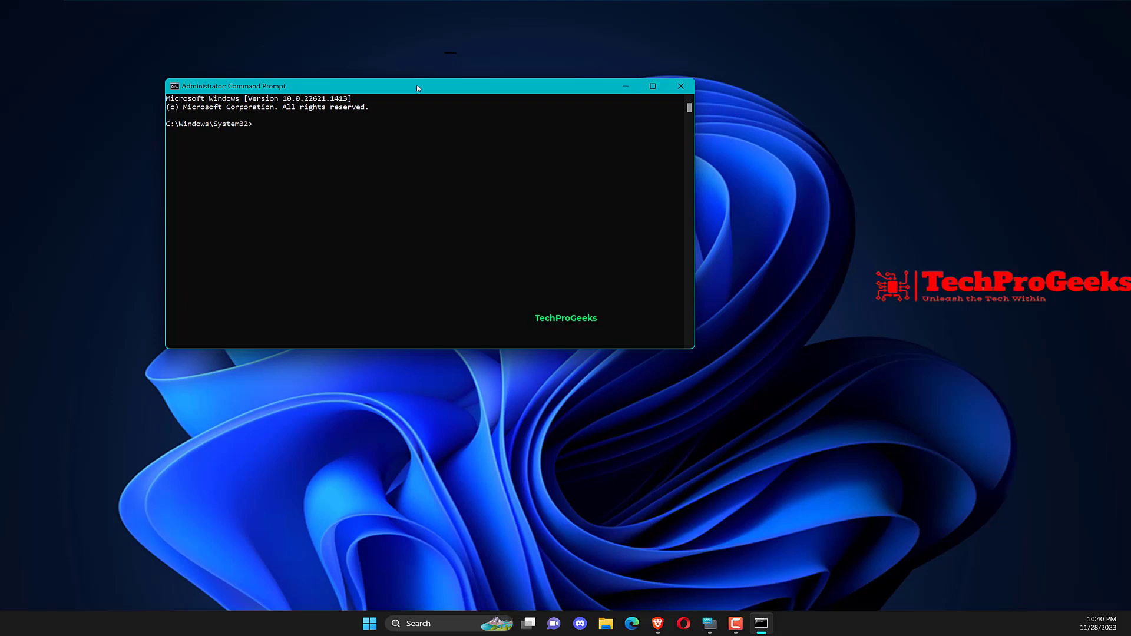
pyautogui.write('sfc /scannow')
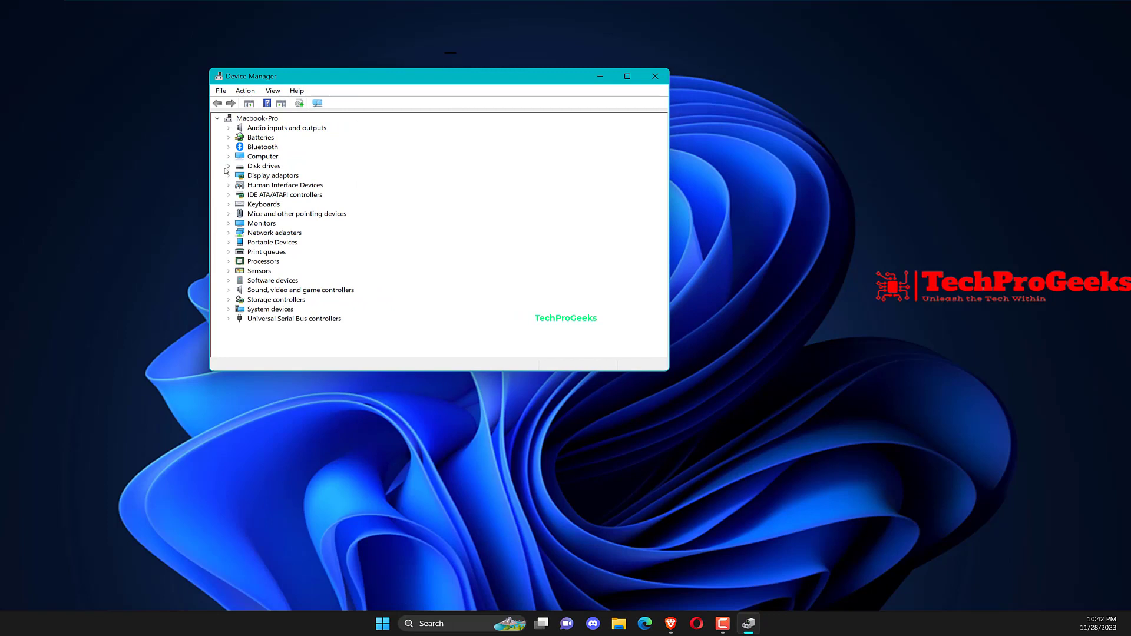
# Step: Update the APPLE SD Card Reader USB Device driver by searching automatically; best driver already installed
pyautogui.rightClick(309, 175)
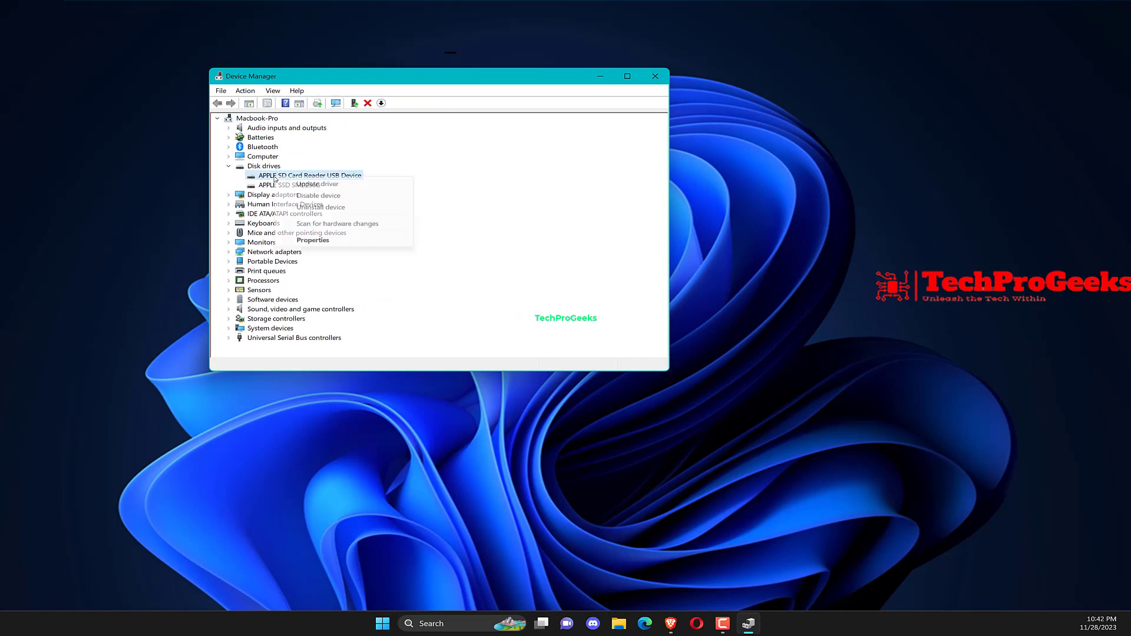
pyautogui.click(316, 185)
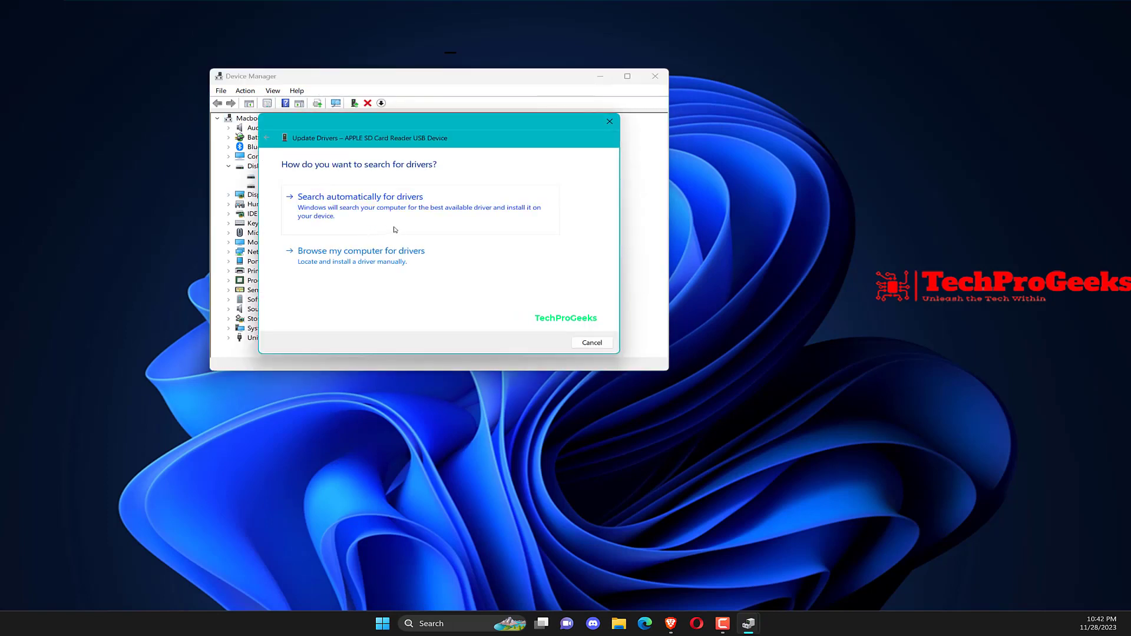
pyautogui.click(361, 196)
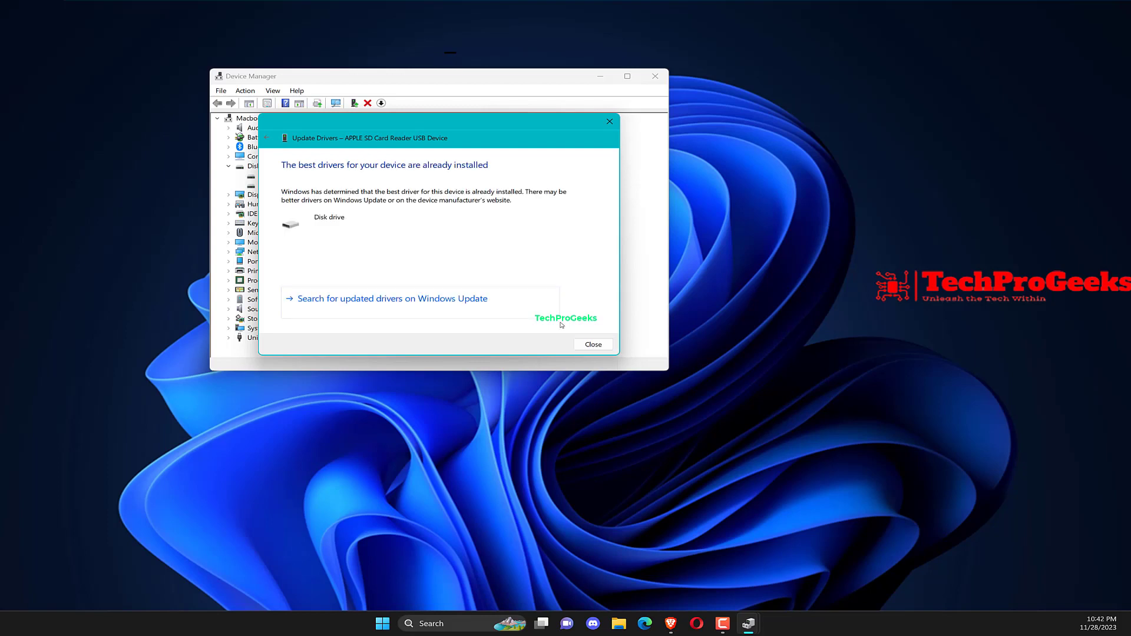
pyautogui.click(592, 344)
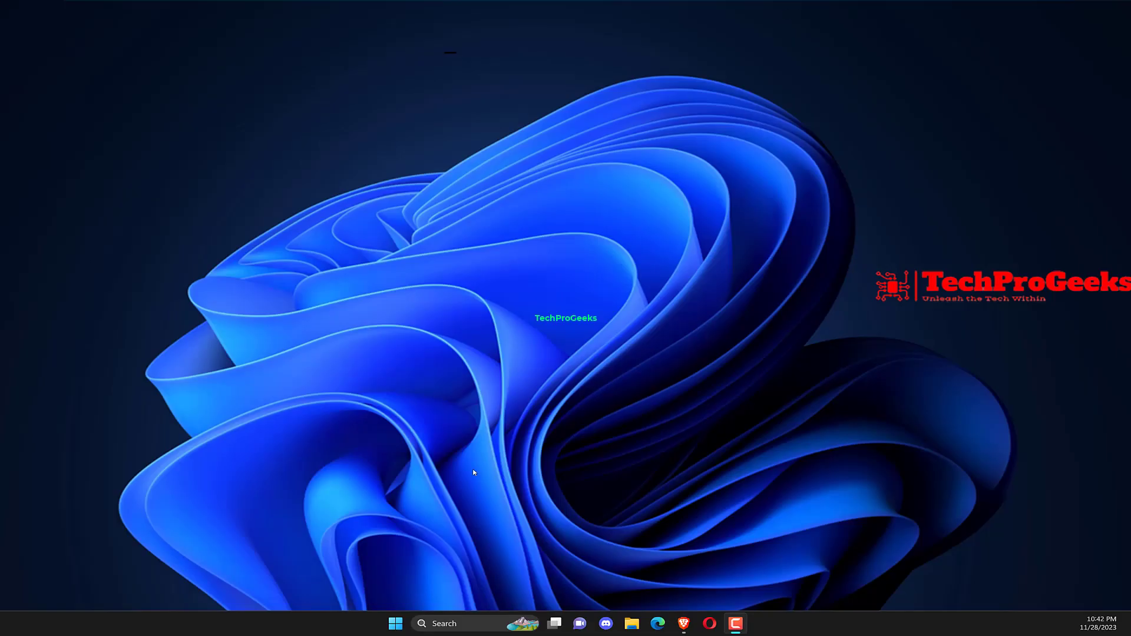
# Step: Search Start for add or remove programs and open the Best match settings result
pyautogui.write('add or remove programs')
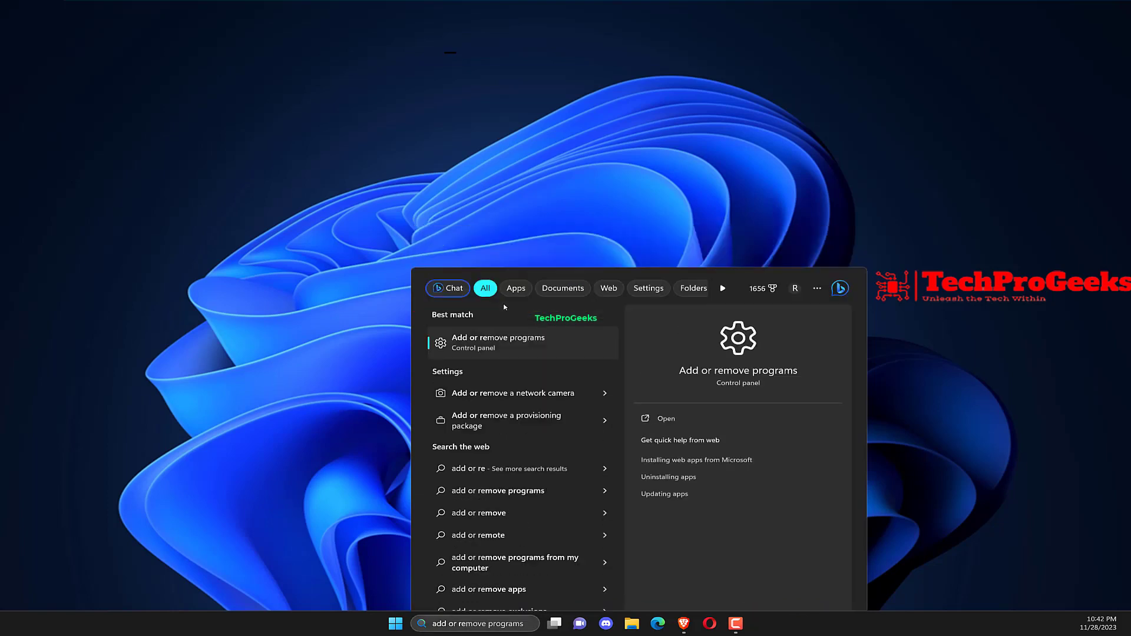
pyautogui.click(497, 342)
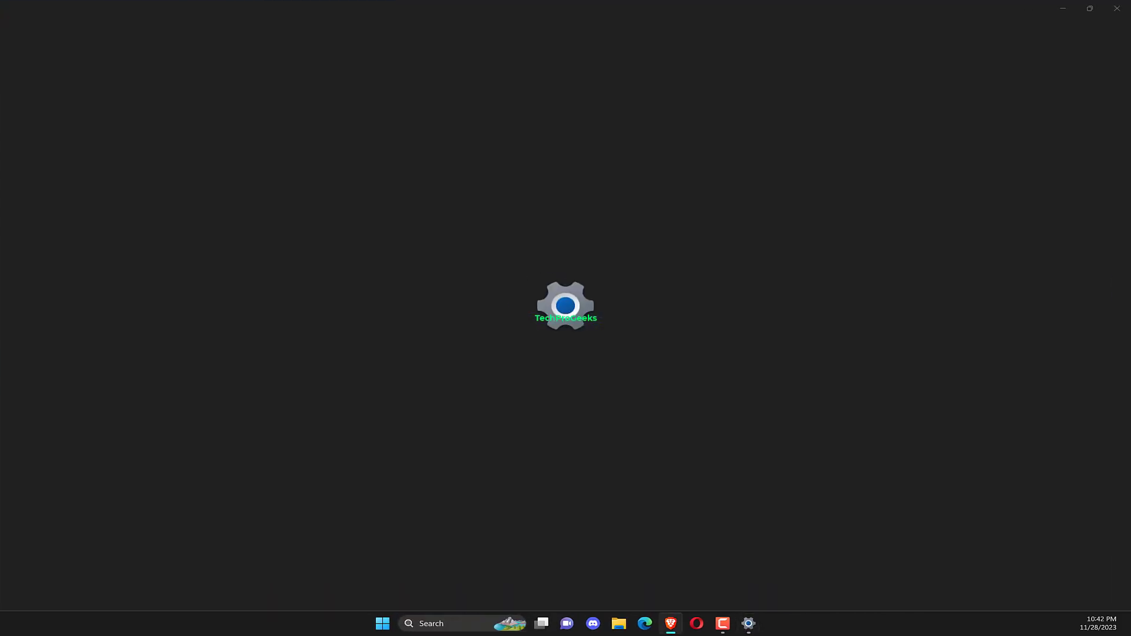